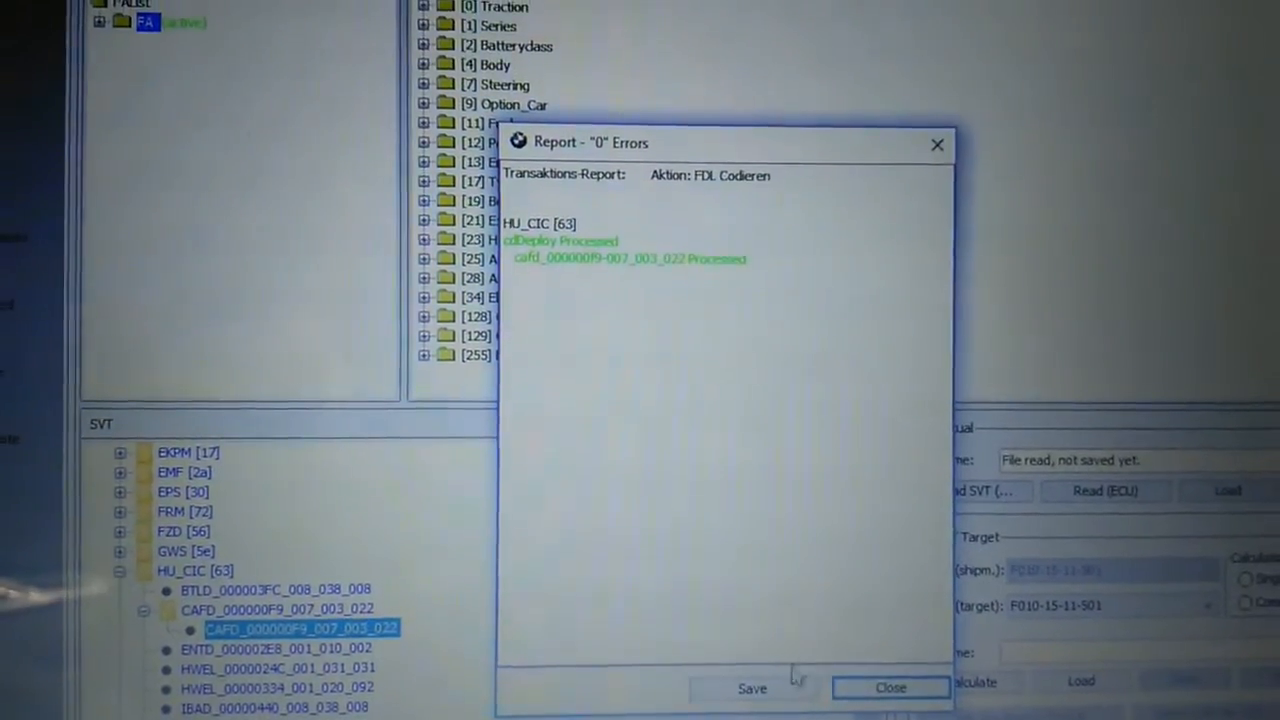
- Save the zero-error HU_CIC coding report from the Report window
left_click(751, 687)
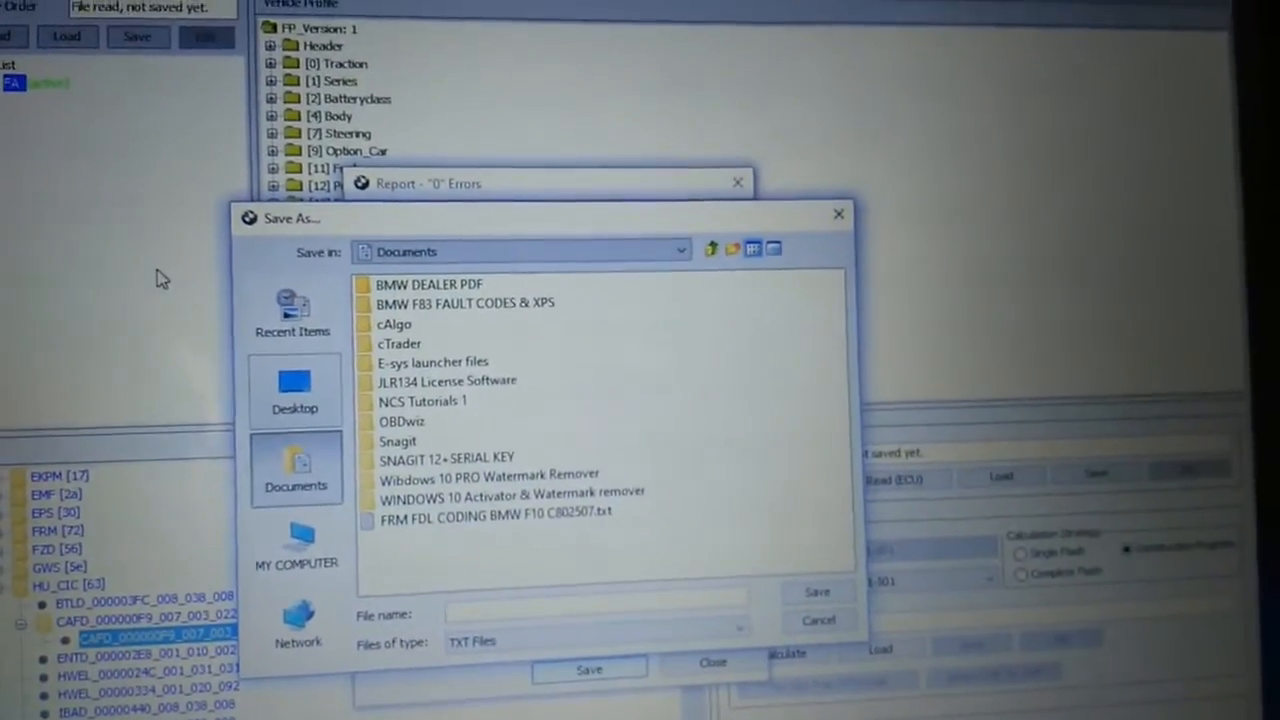
- Begin naming the report file 'FDL C' in the Documents folder
type("FDL")
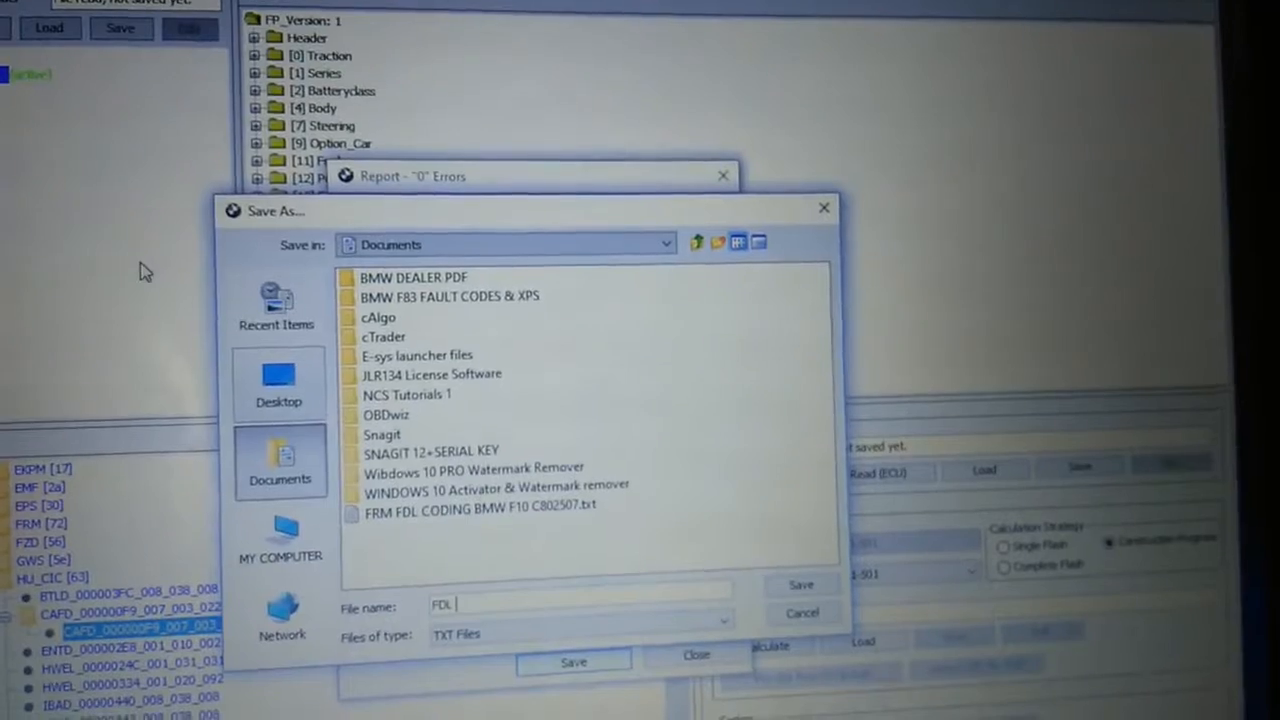
type("C")
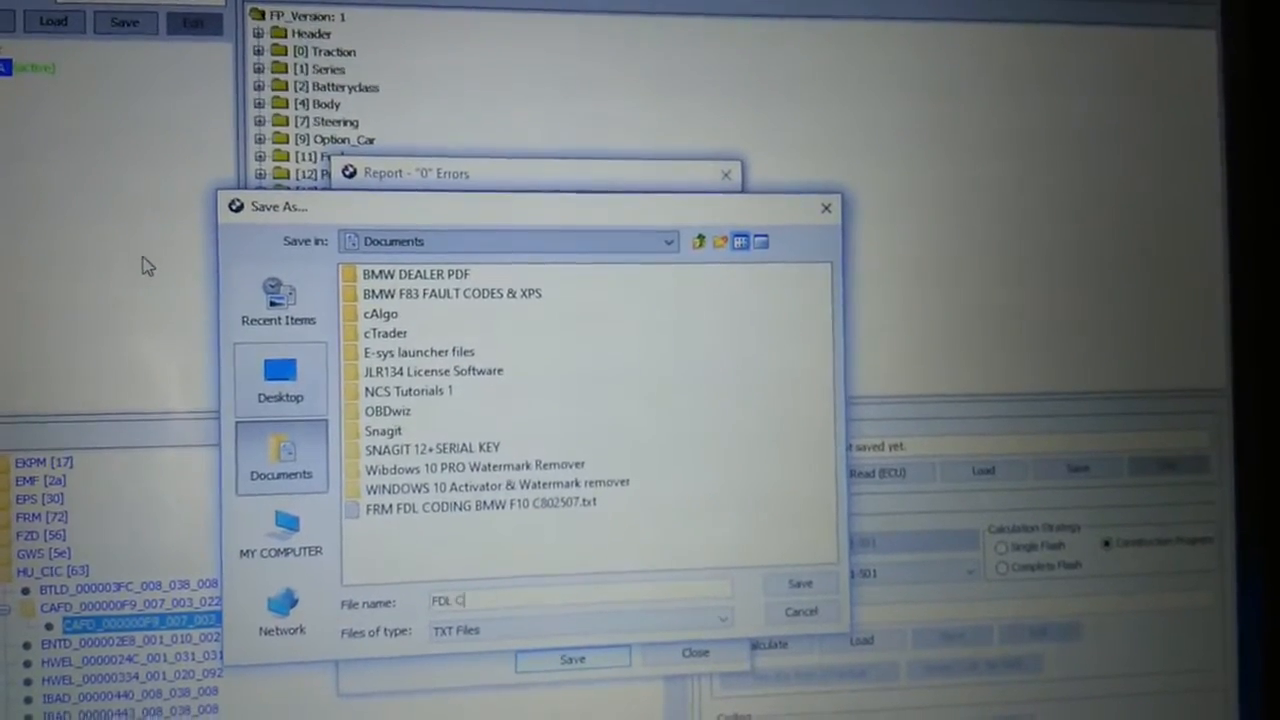